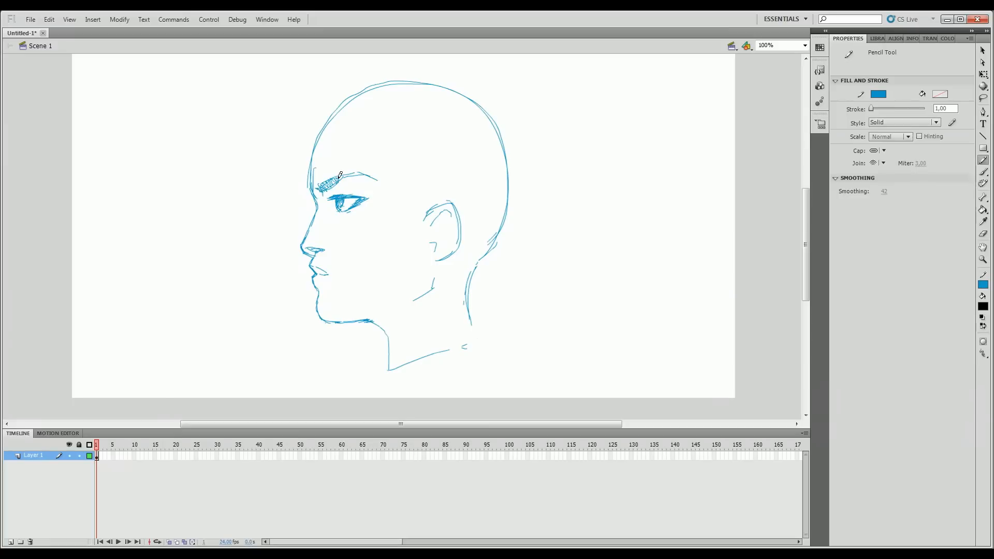
Select a later timeline frame and enable onion skinning to sketch the front-view face over the profile
left_click(108, 444)
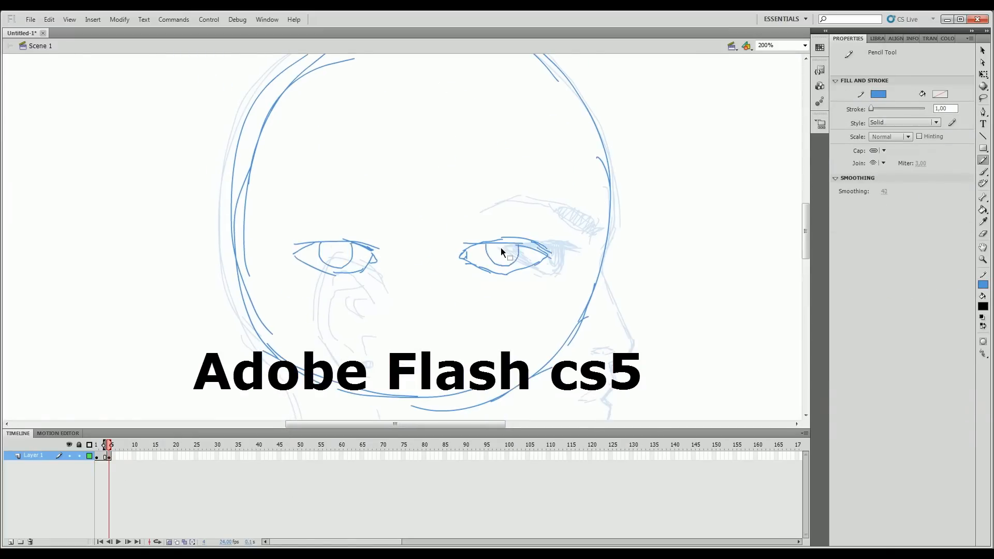
left_click(765, 44)
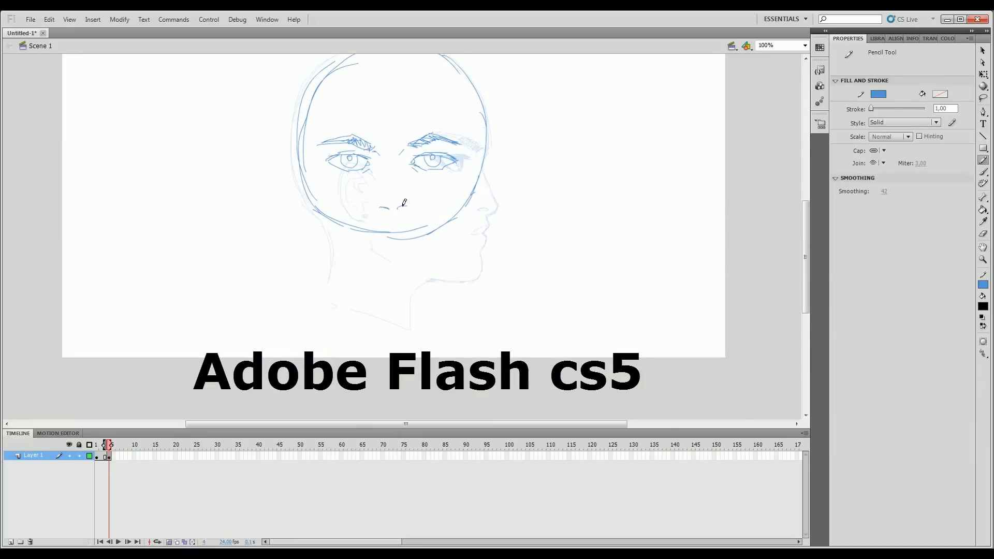